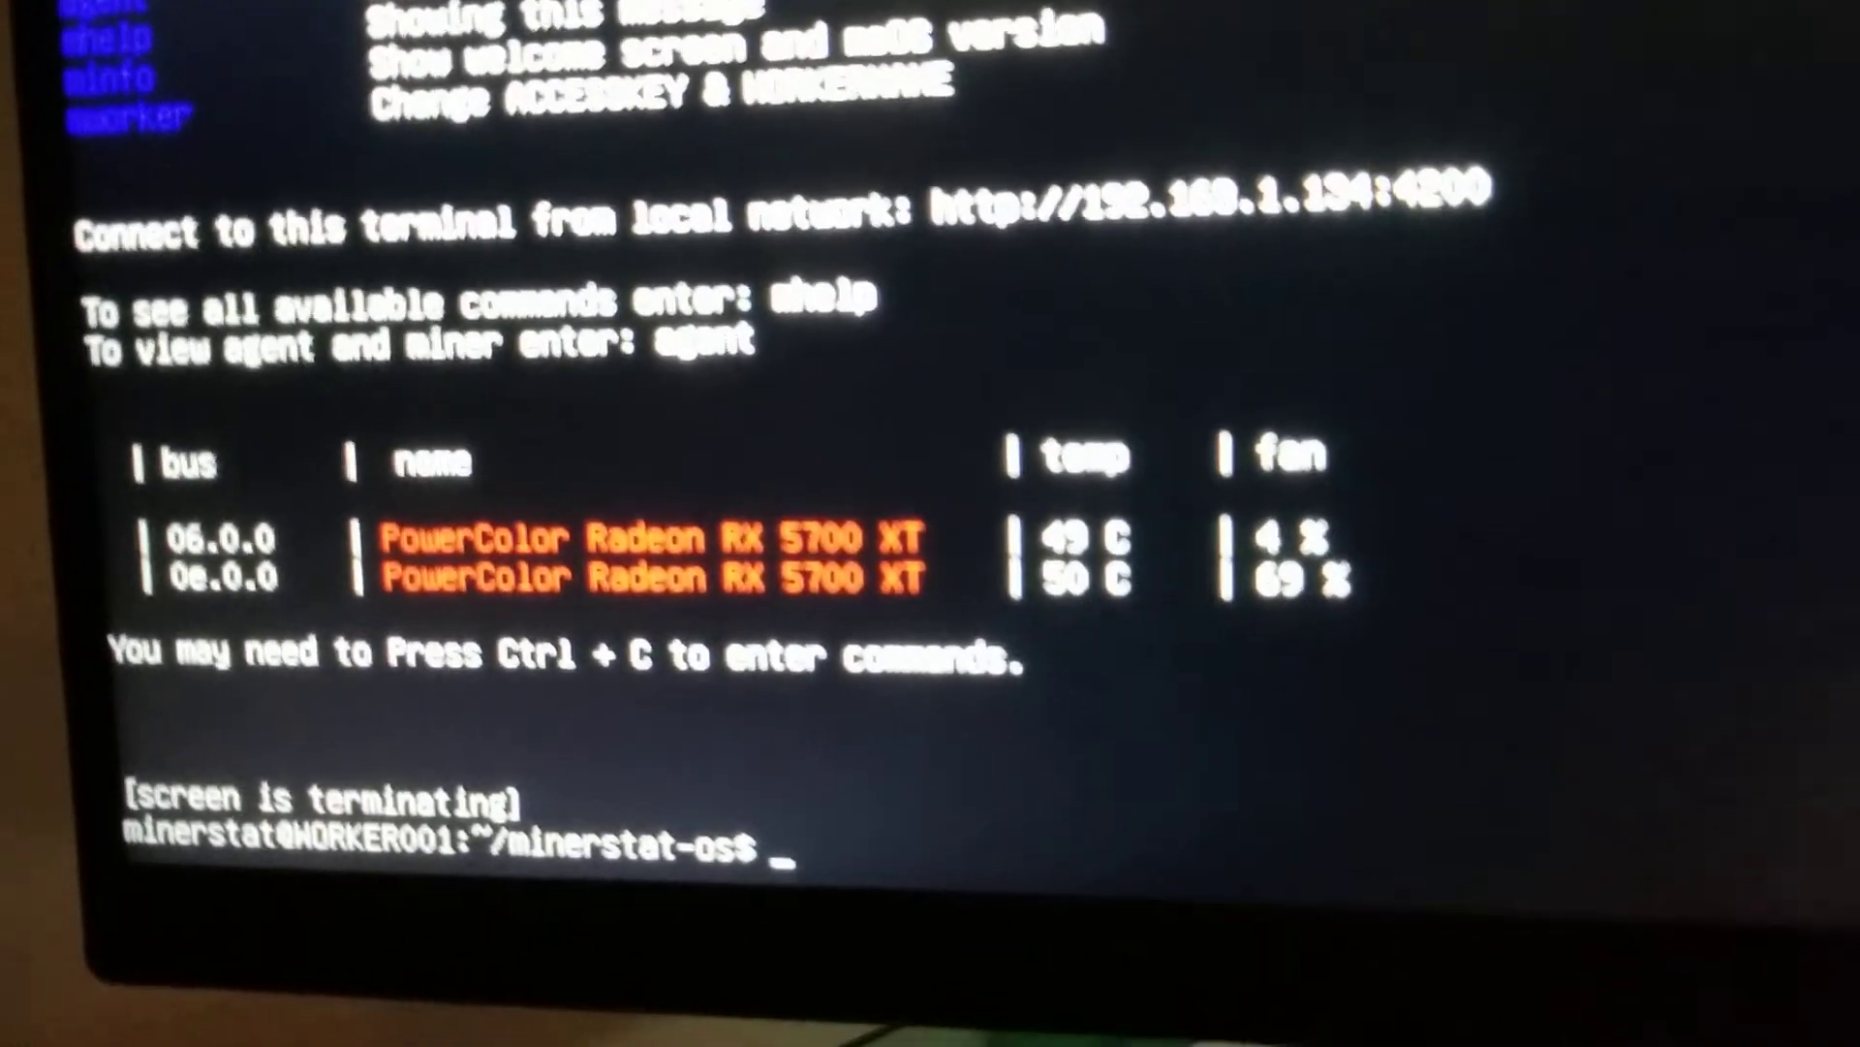
type("min")
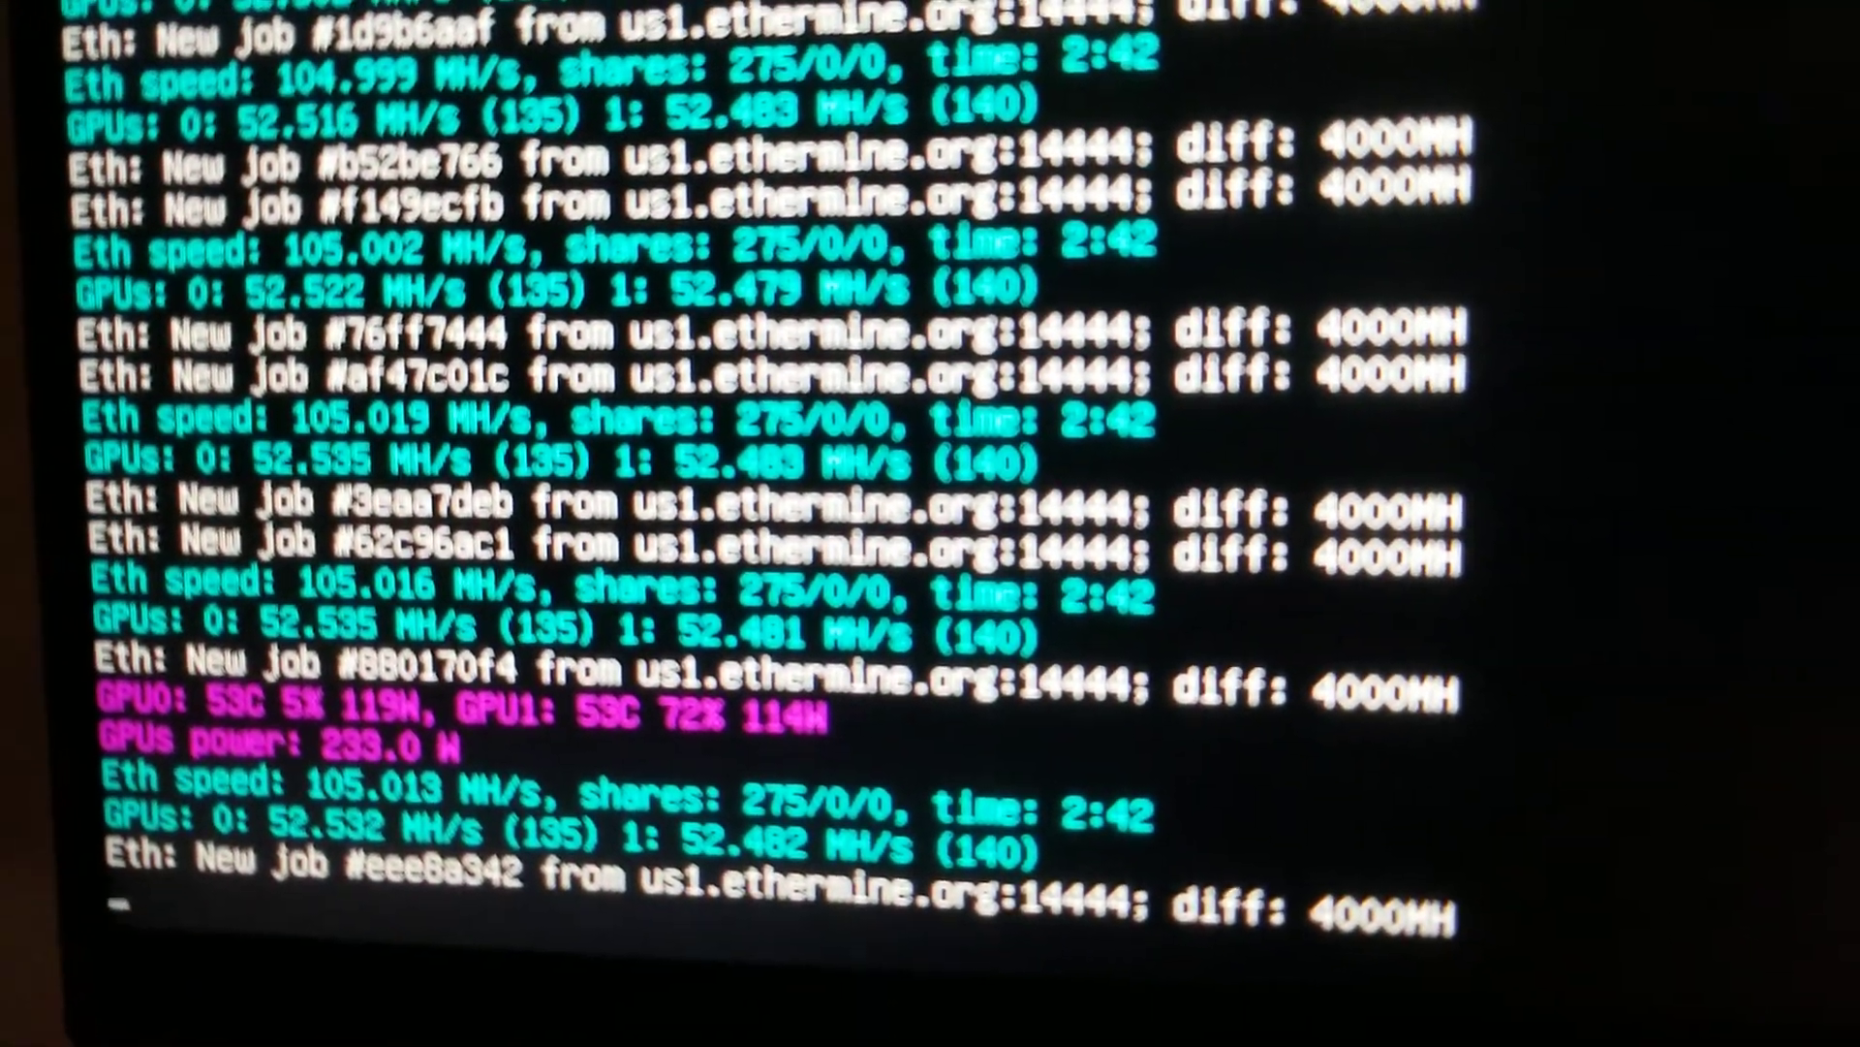
scroll("down", 3)
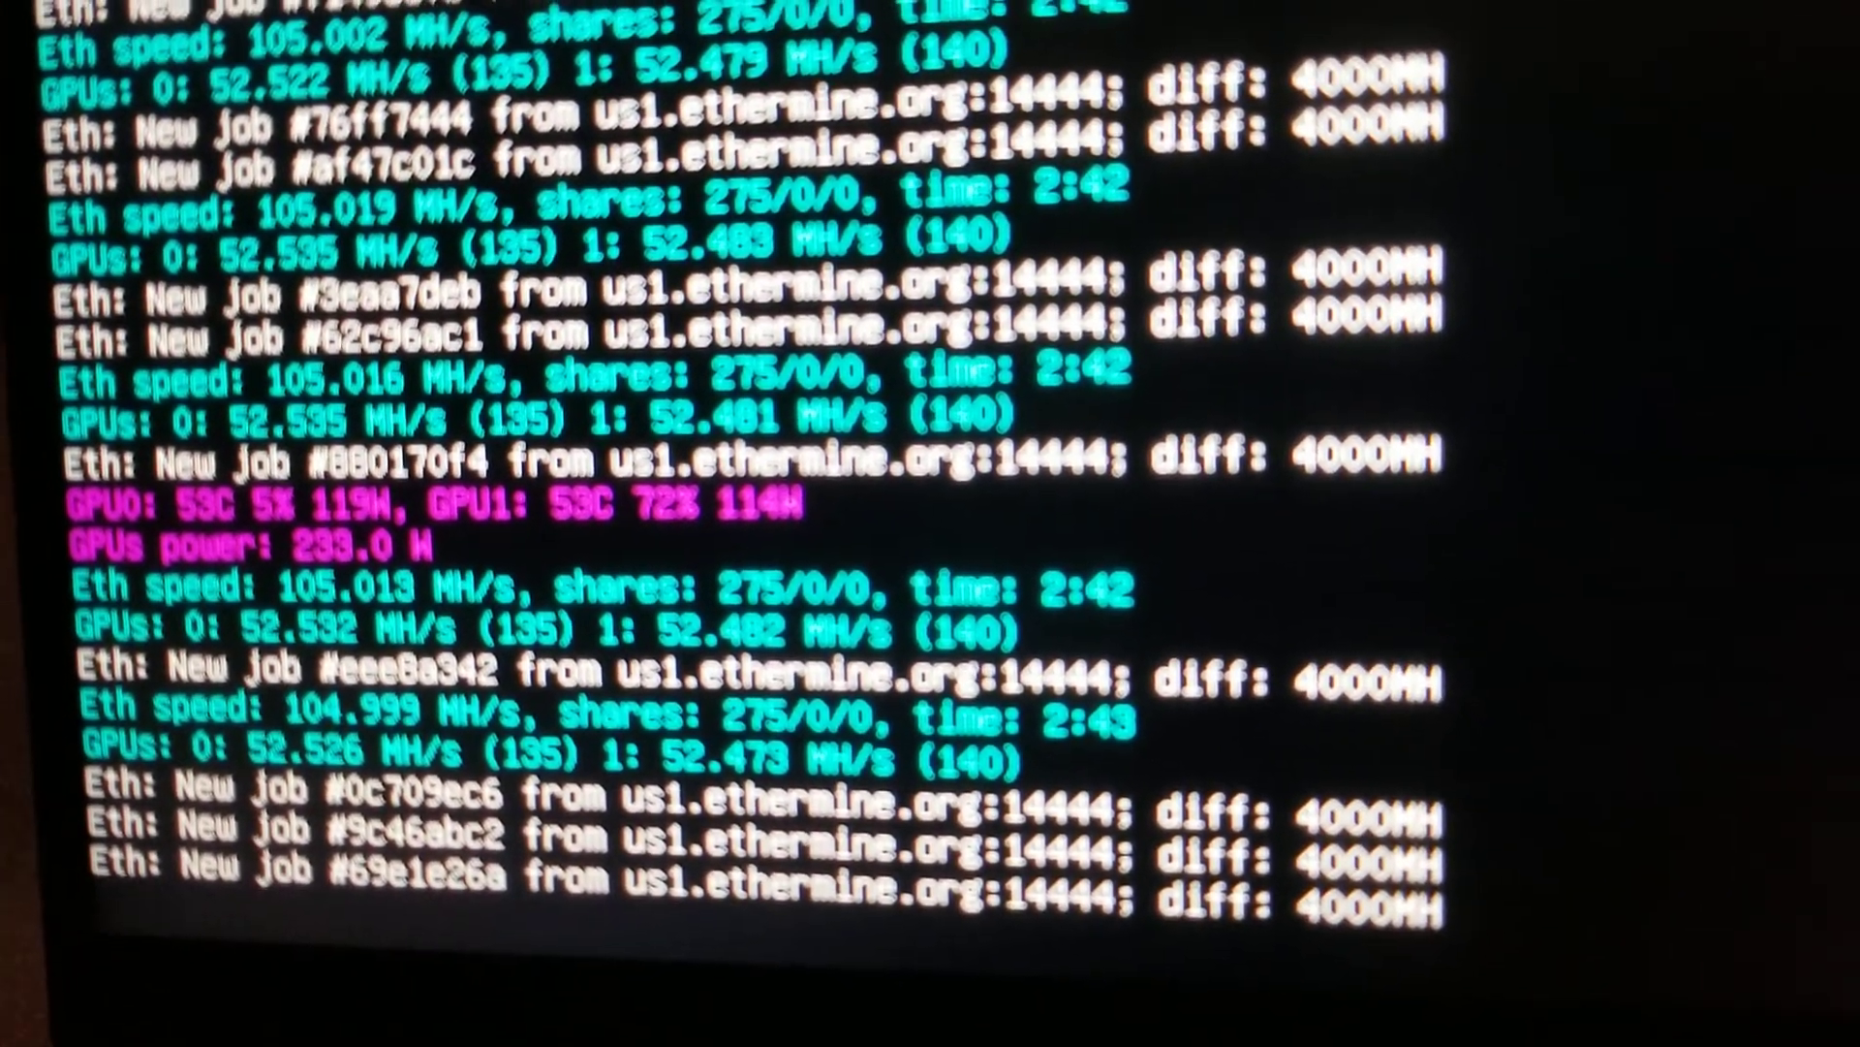
scroll("down", 3)
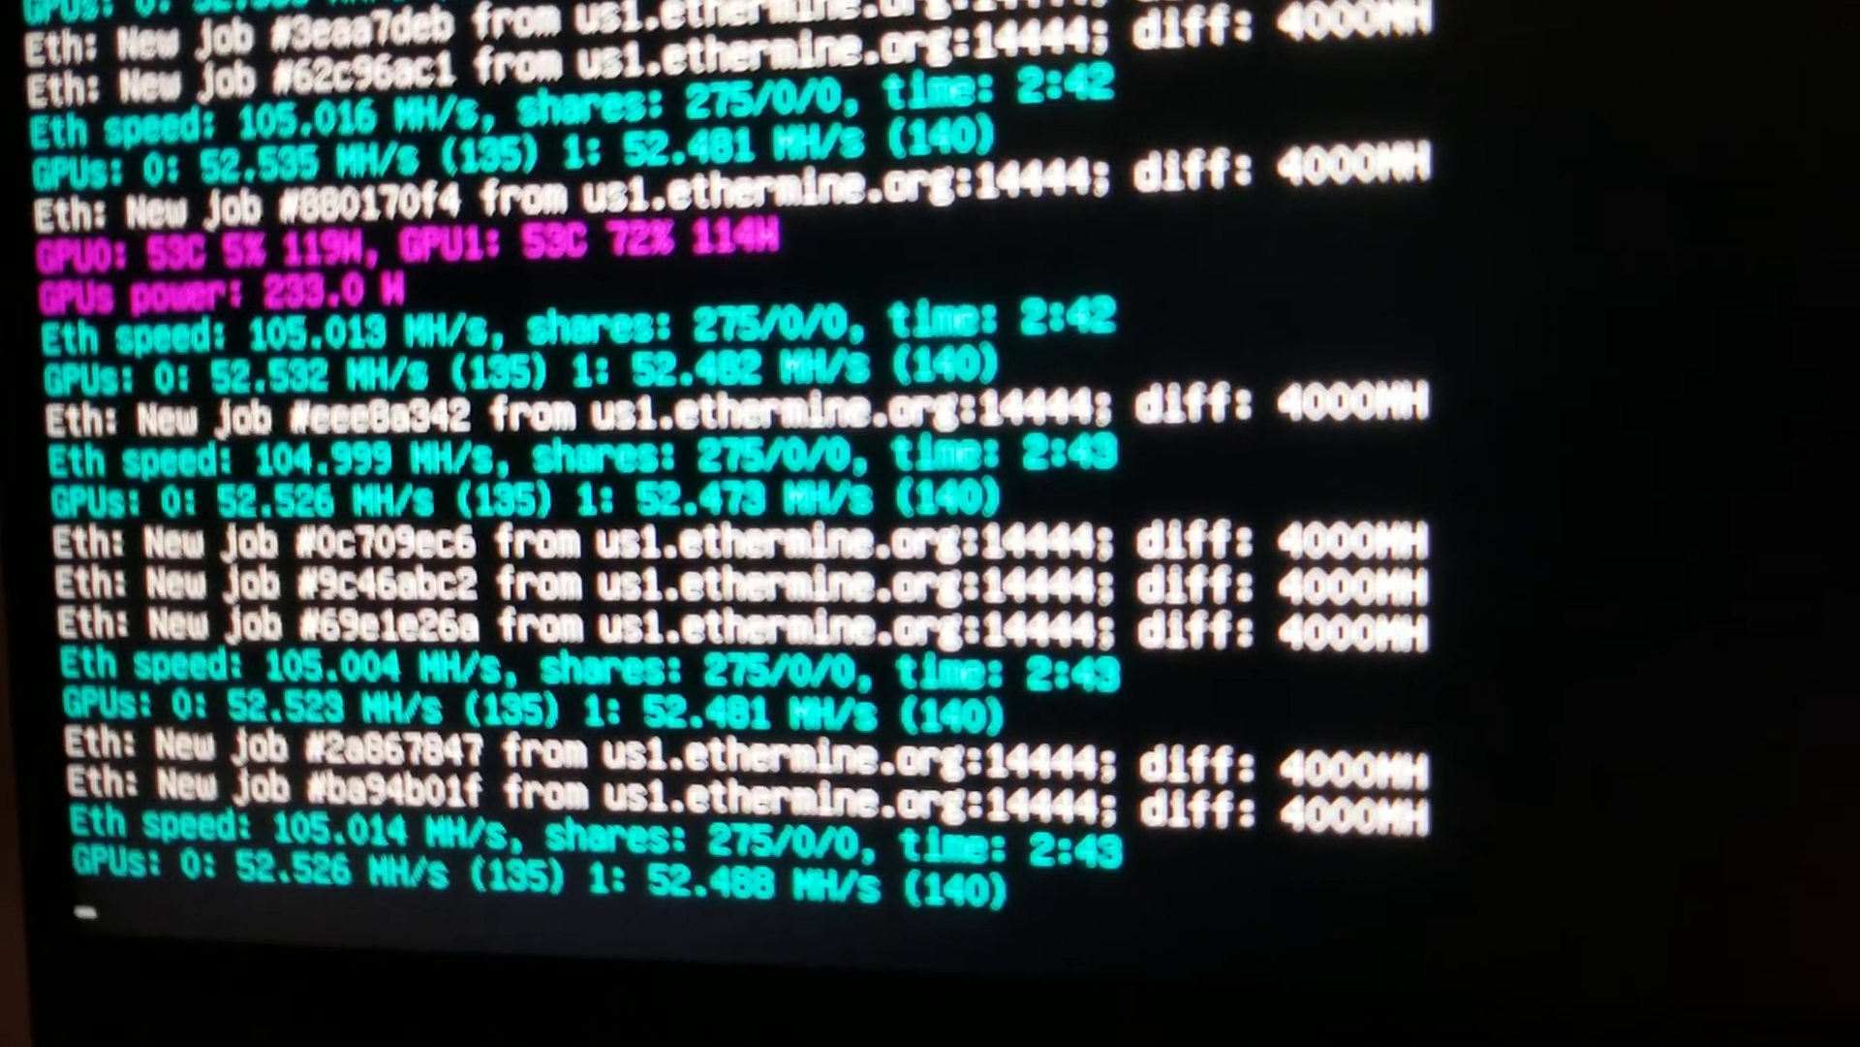
scroll("down", 3)
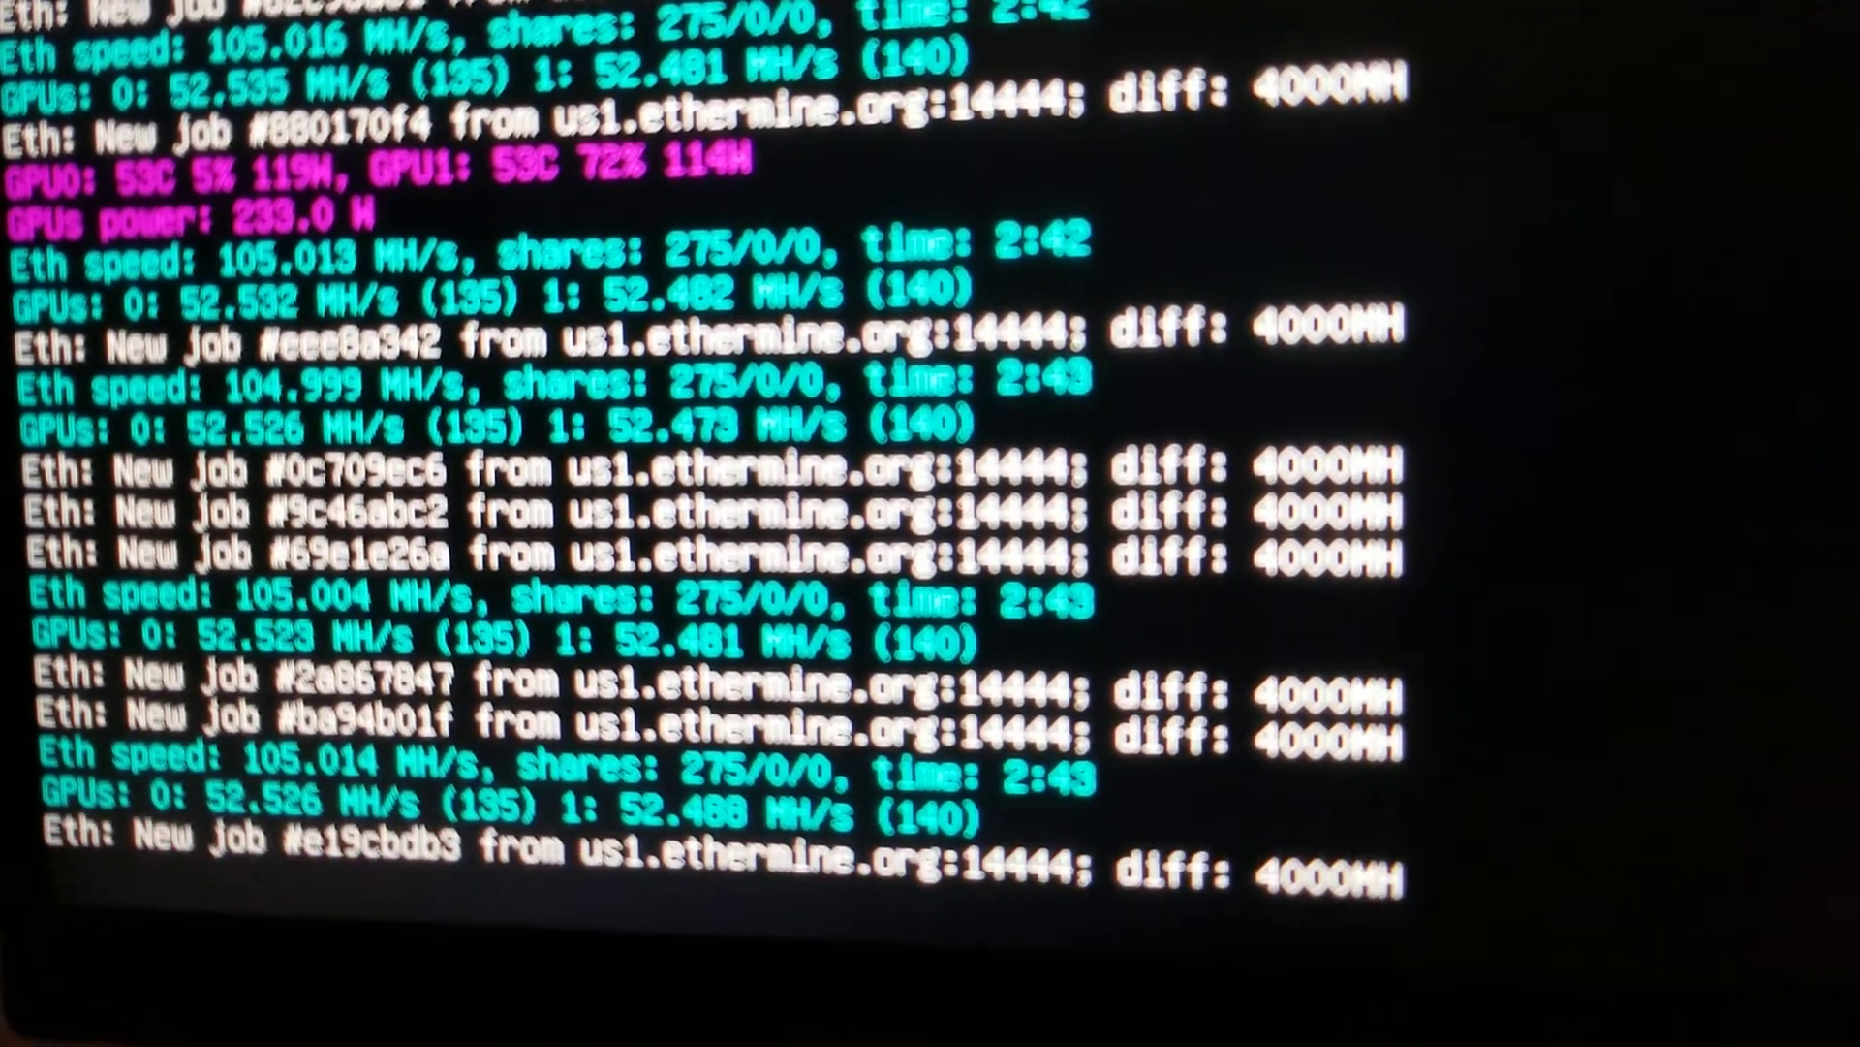
scroll("down", 3)
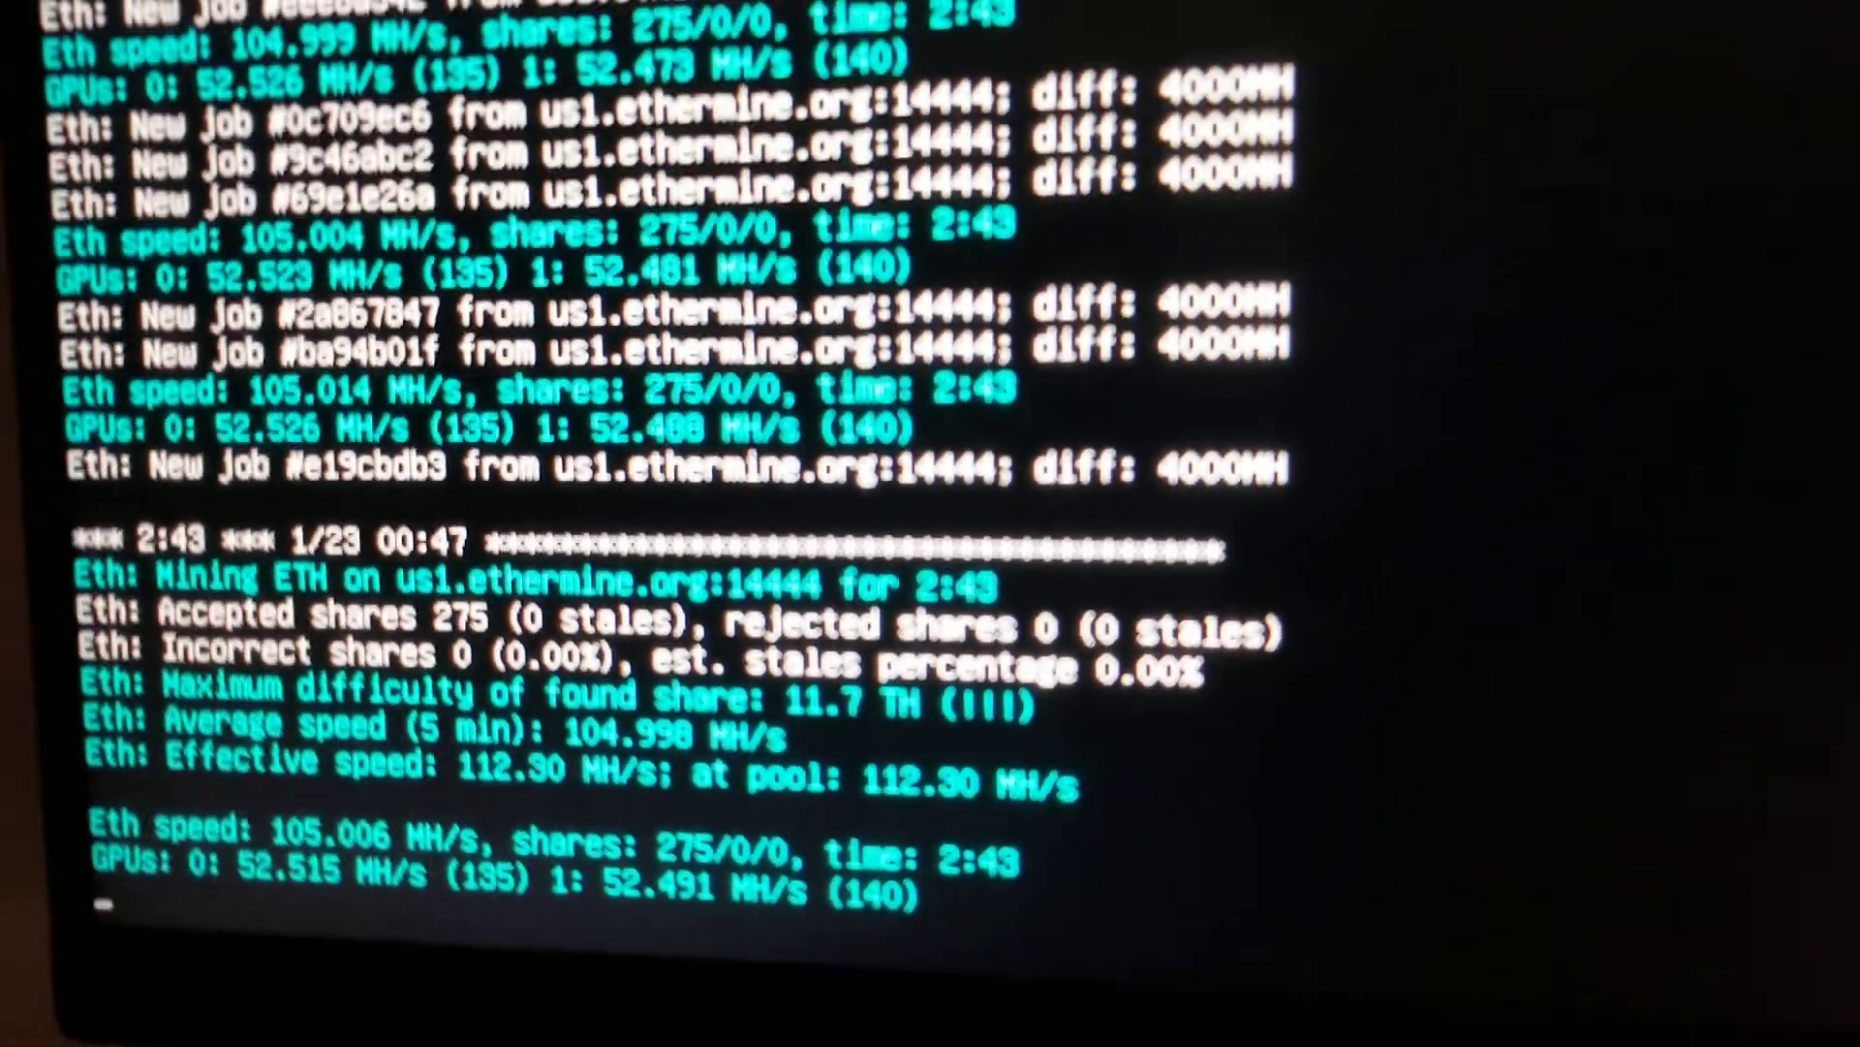